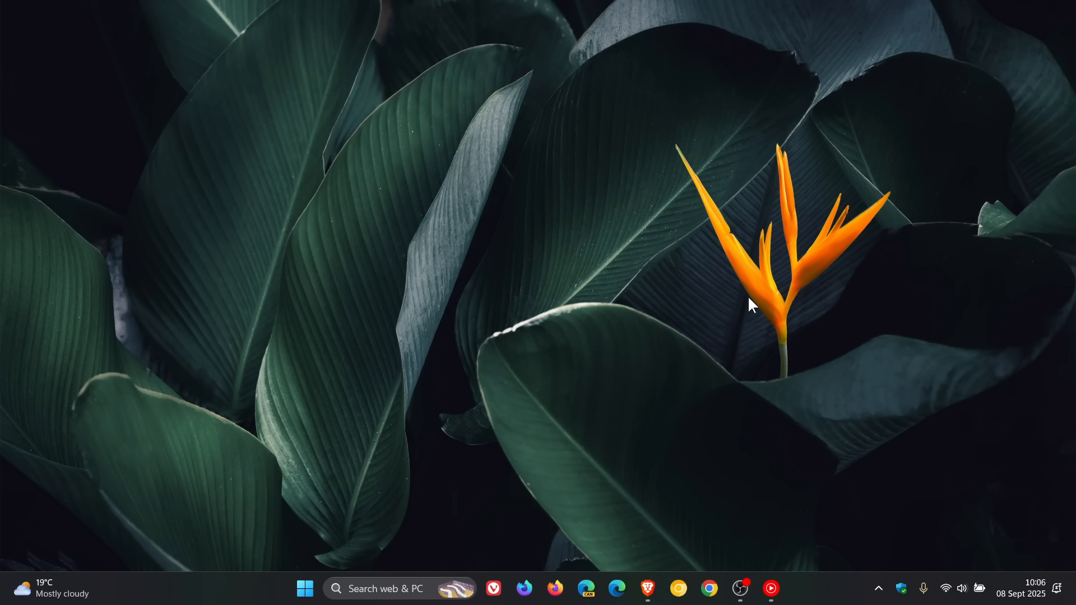
Launch Settings from Start, go to Windows Update and view the update history
left_click(304, 589)
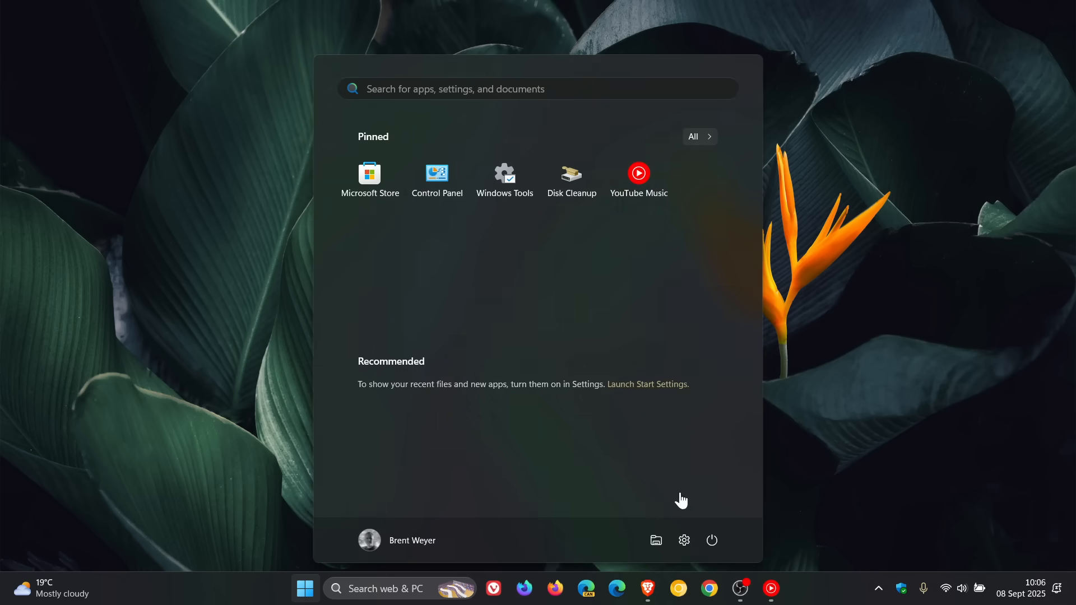
left_click(684, 541)
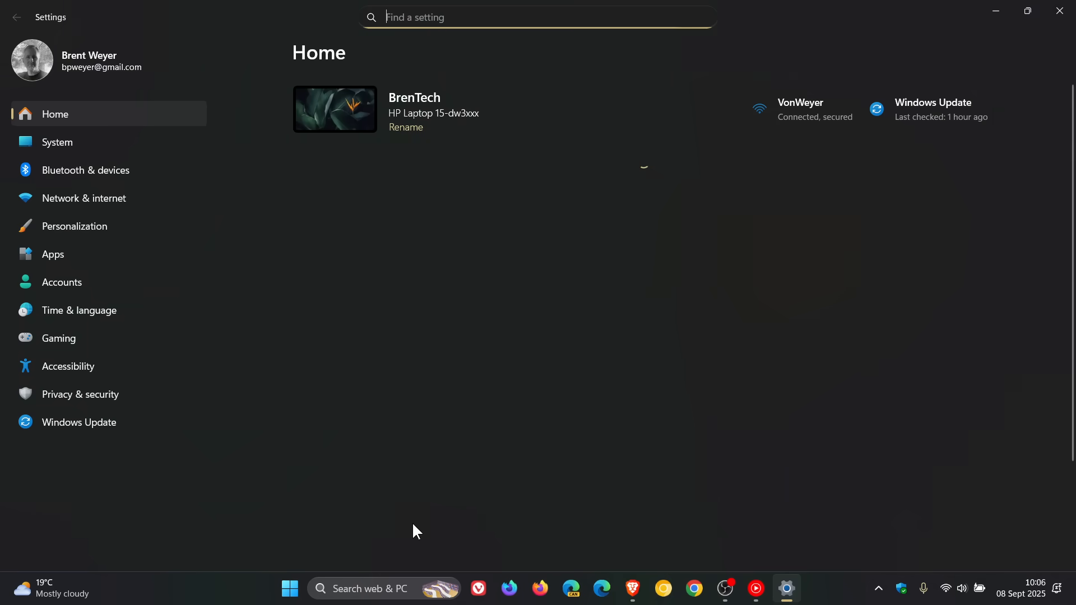
left_click(78, 422)
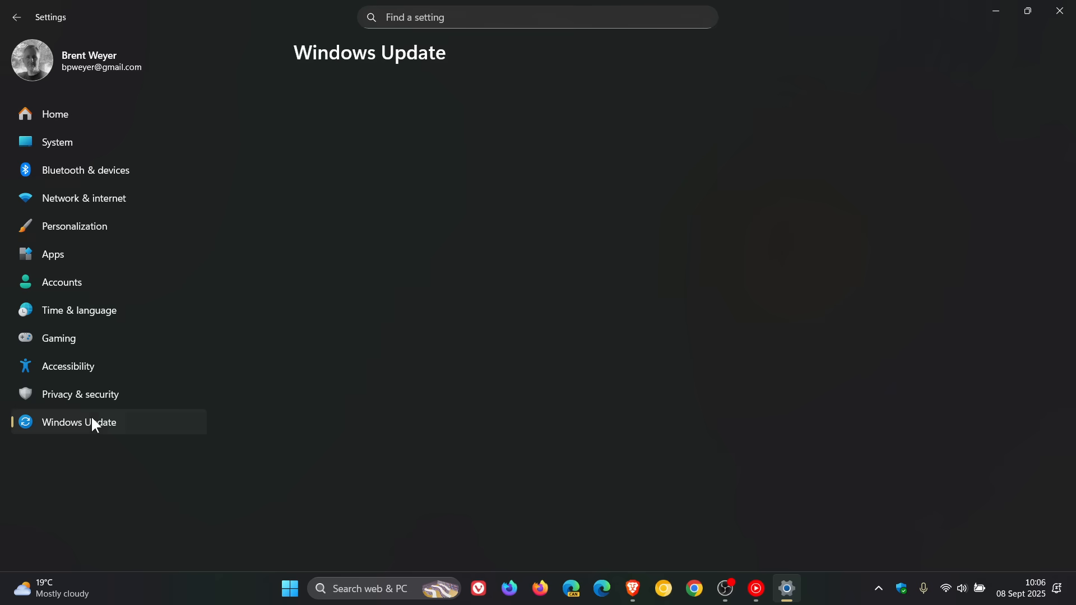
left_click(78, 423)
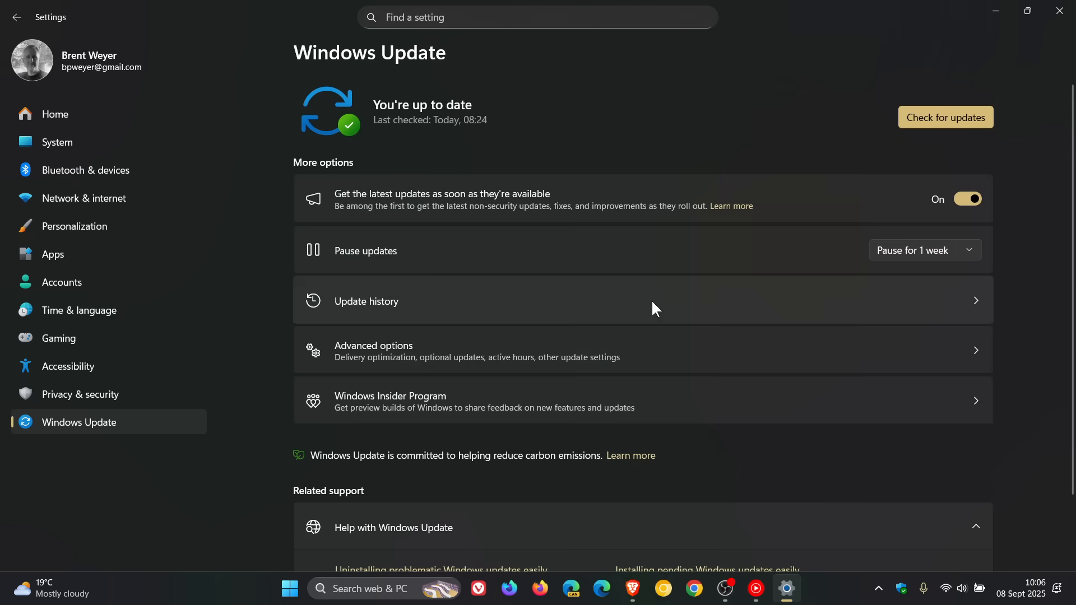
left_click(366, 301)
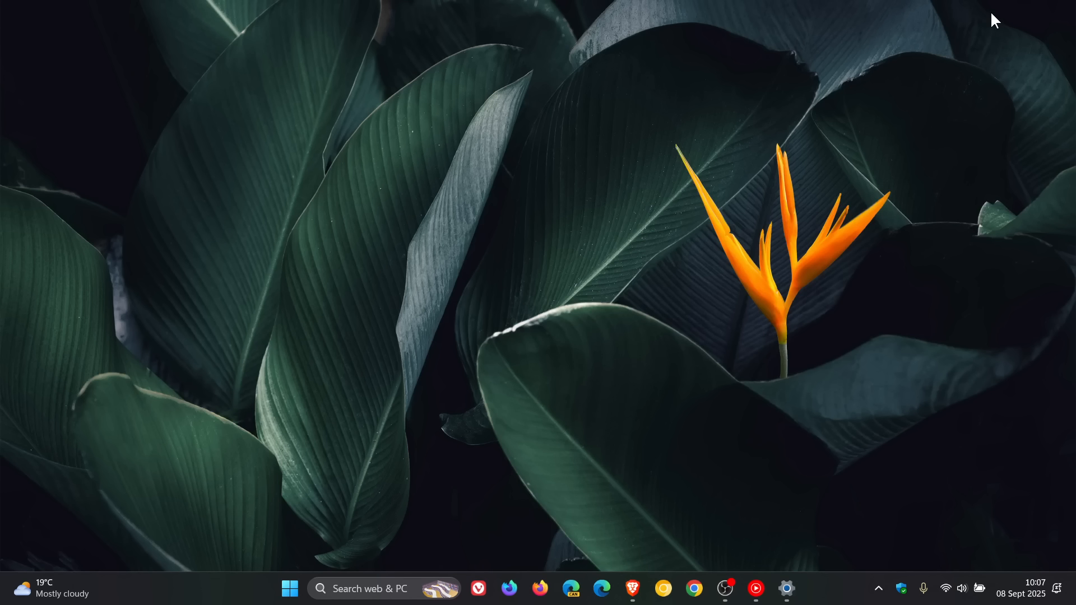
mouse_move(722, 210)
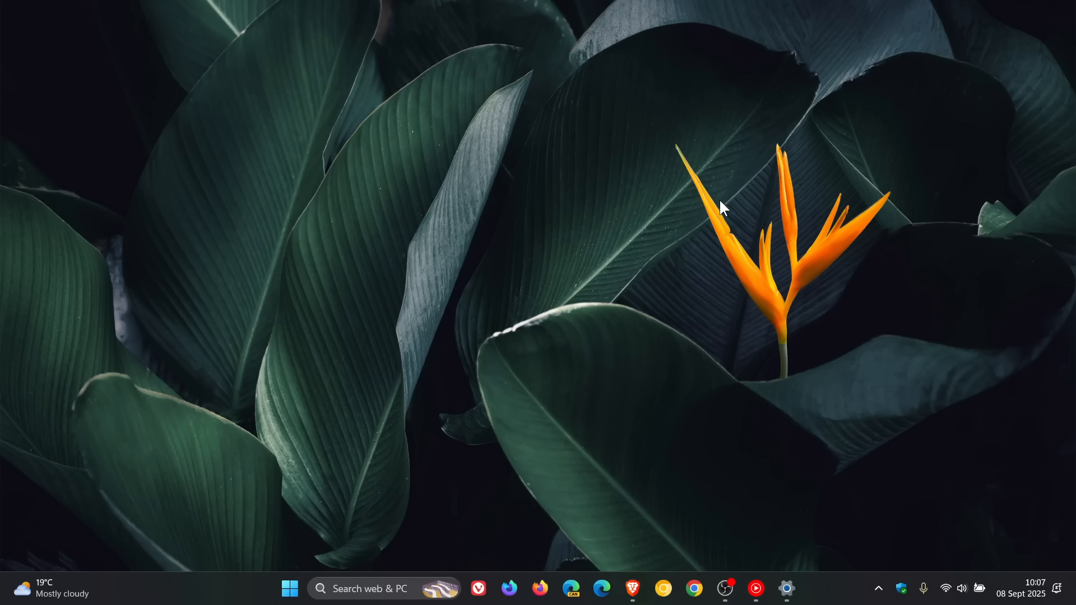
Restore the update history showing KB5063878, then scroll the PCDIY Facebook group to its featured post
left_click(787, 589)
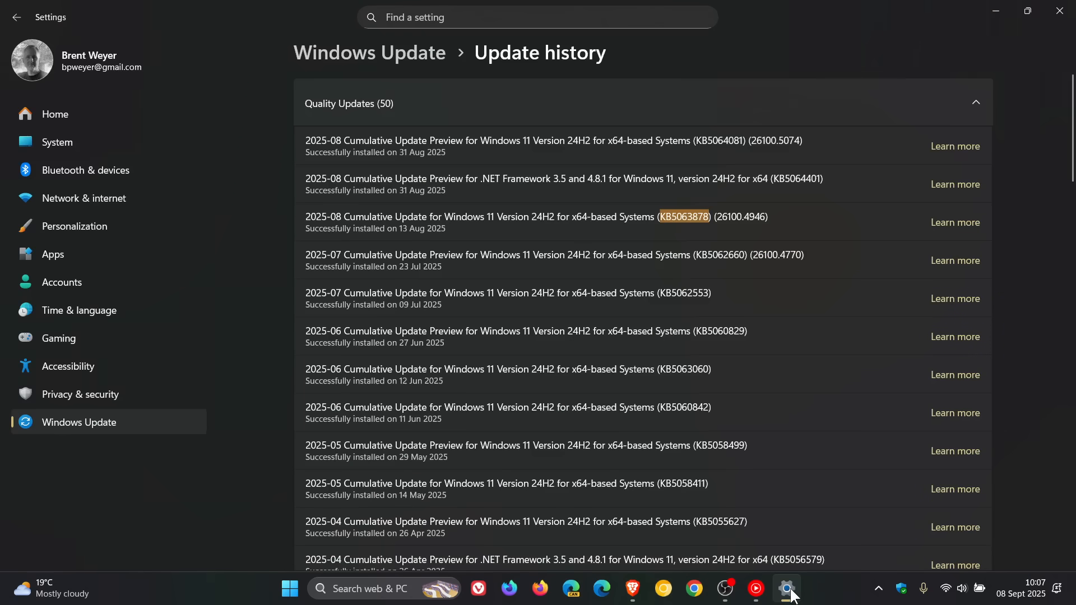
mouse_move(834, 213)
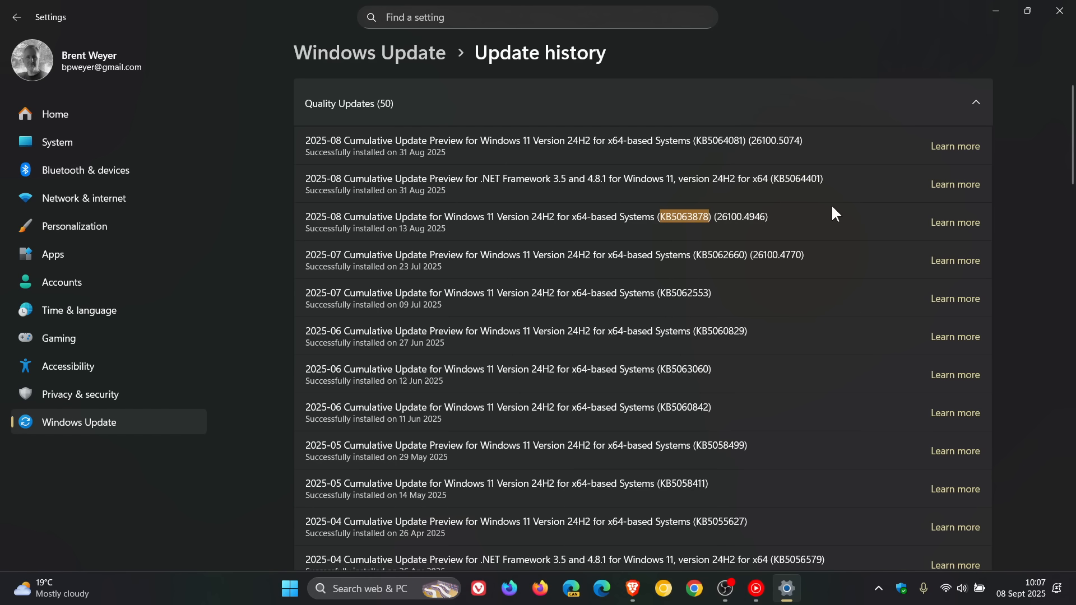
mouse_move(974, 19)
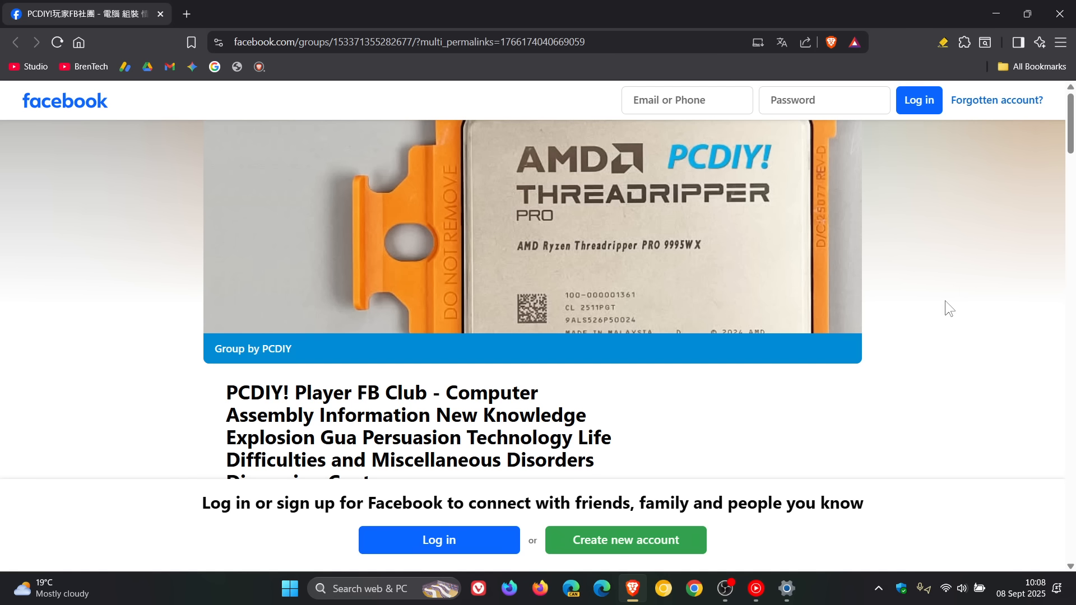
mouse_move(956, 293)
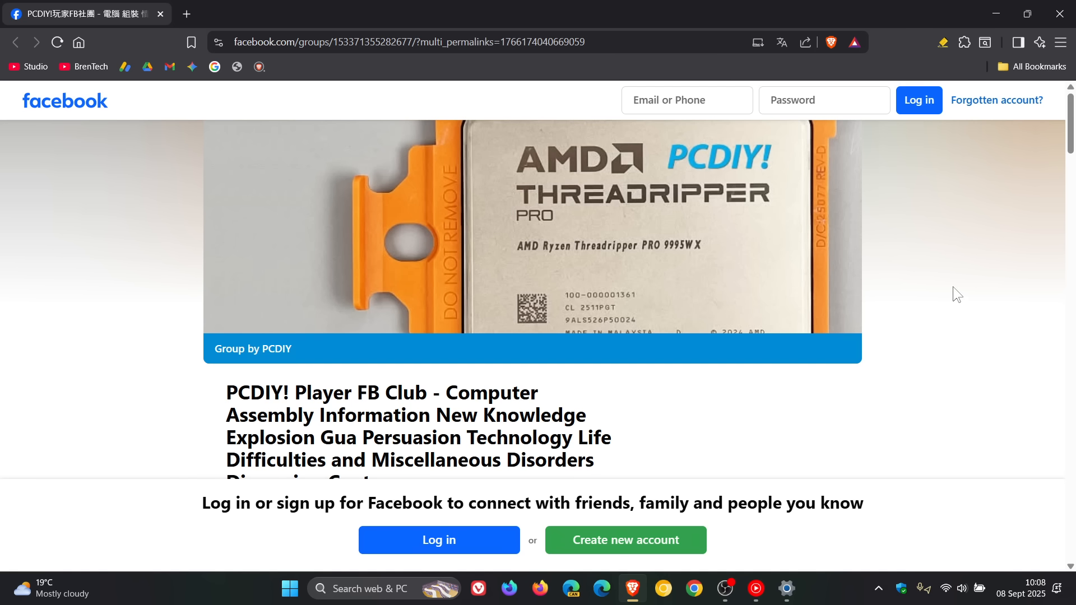
scroll("down", 3)
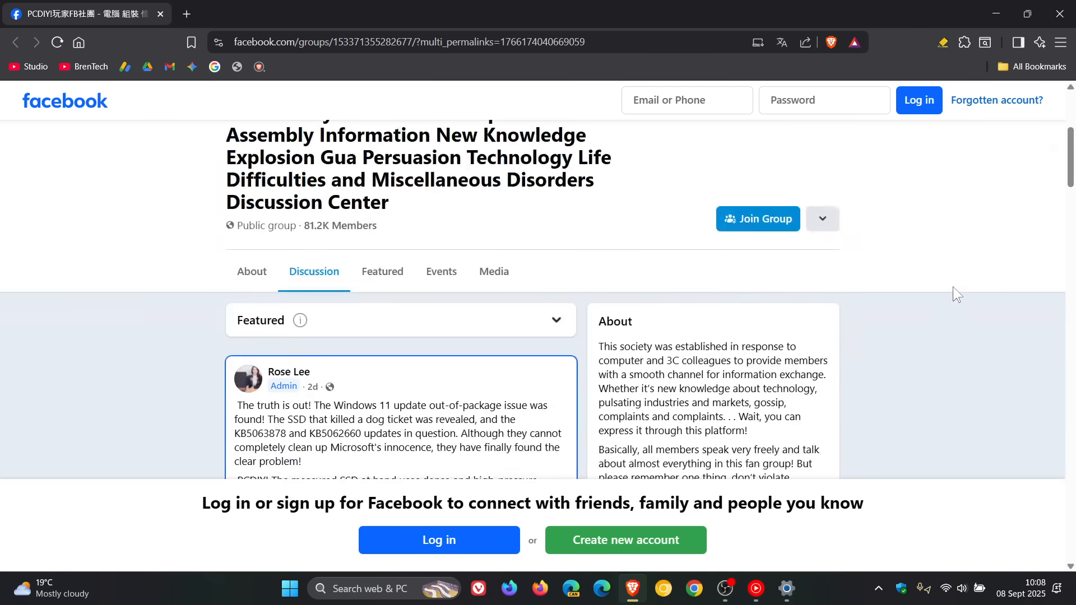
scroll("down", 3)
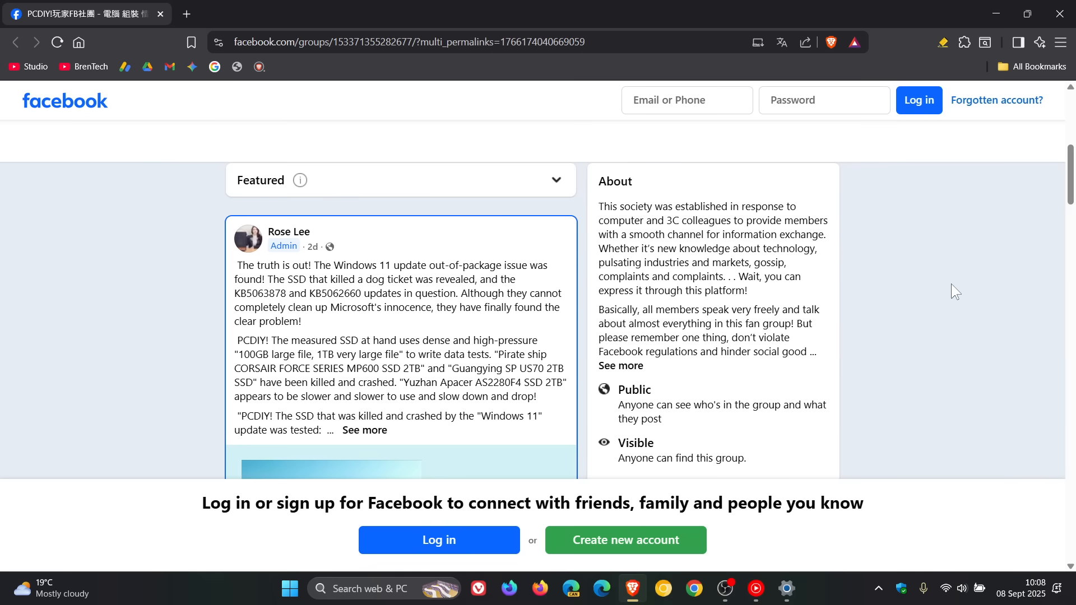
mouse_move(864, 316)
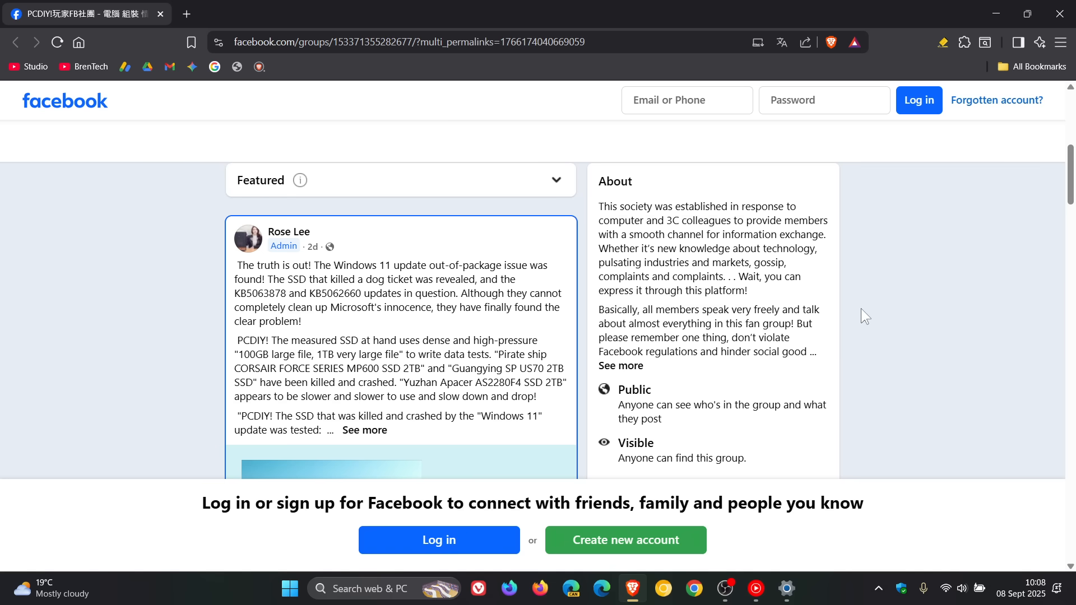
mouse_move(900, 296)
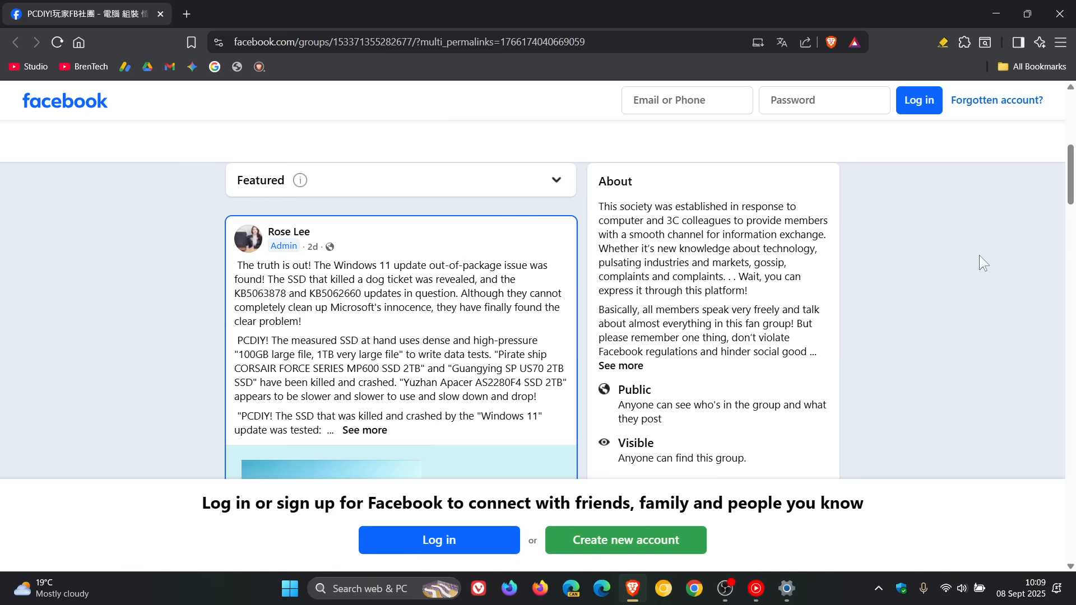
mouse_move(980, 259)
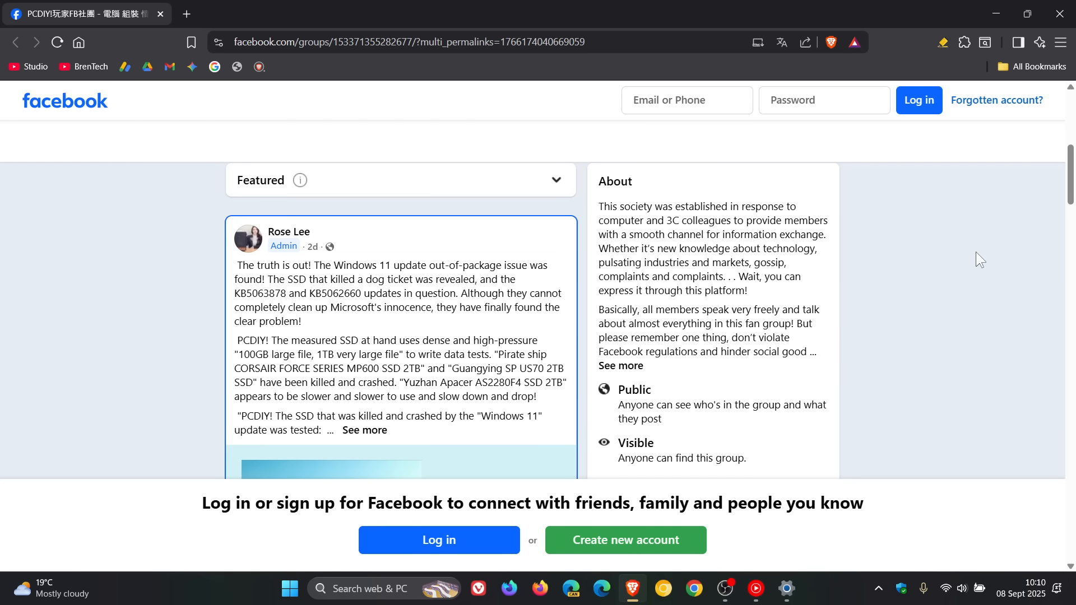
mouse_move(938, 297)
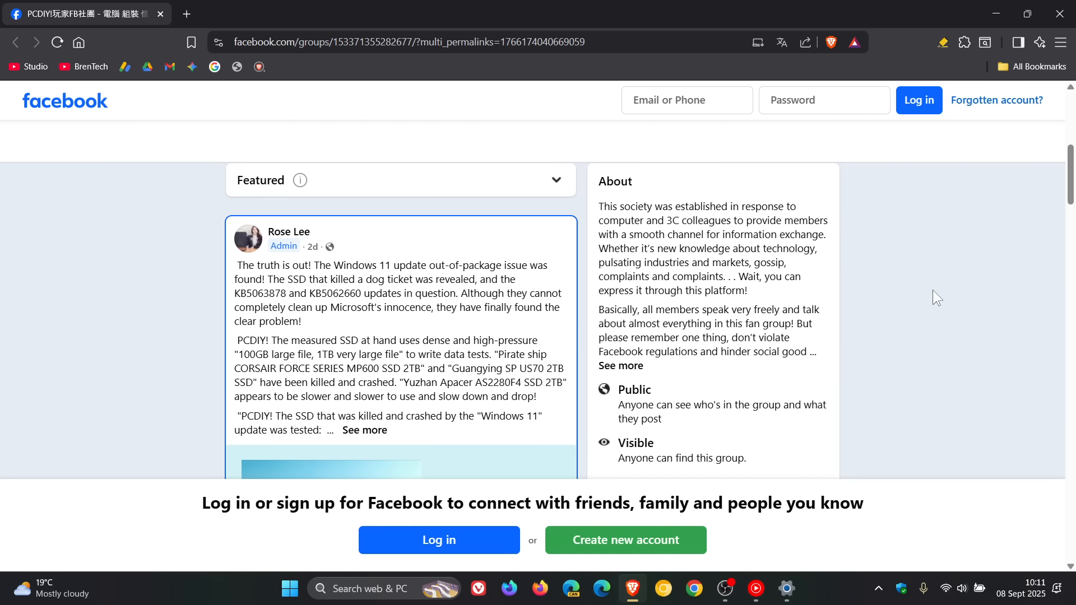
mouse_move(928, 285)
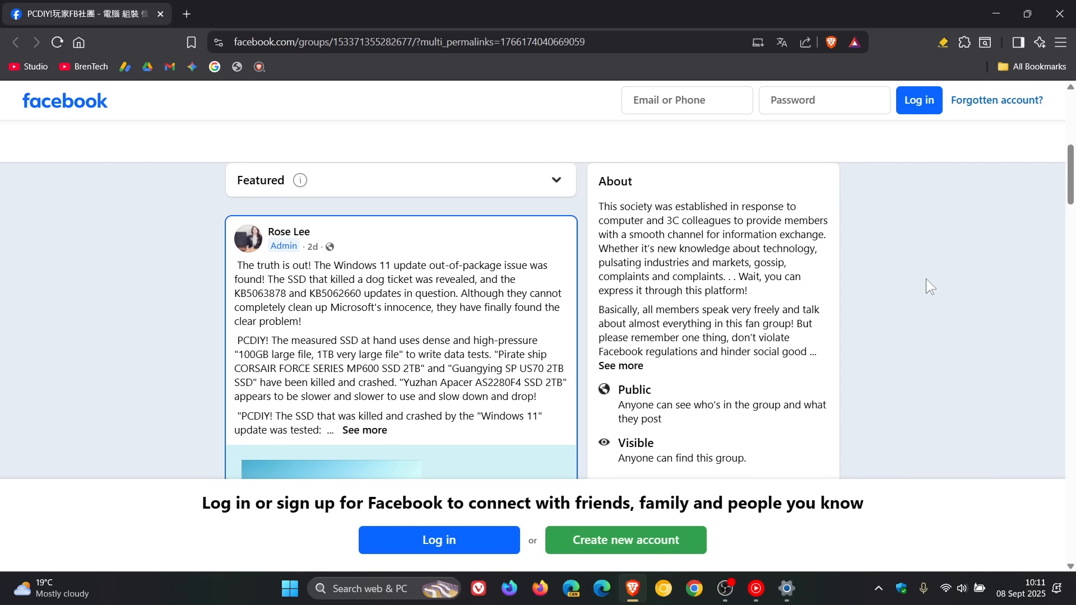
mouse_move(919, 277)
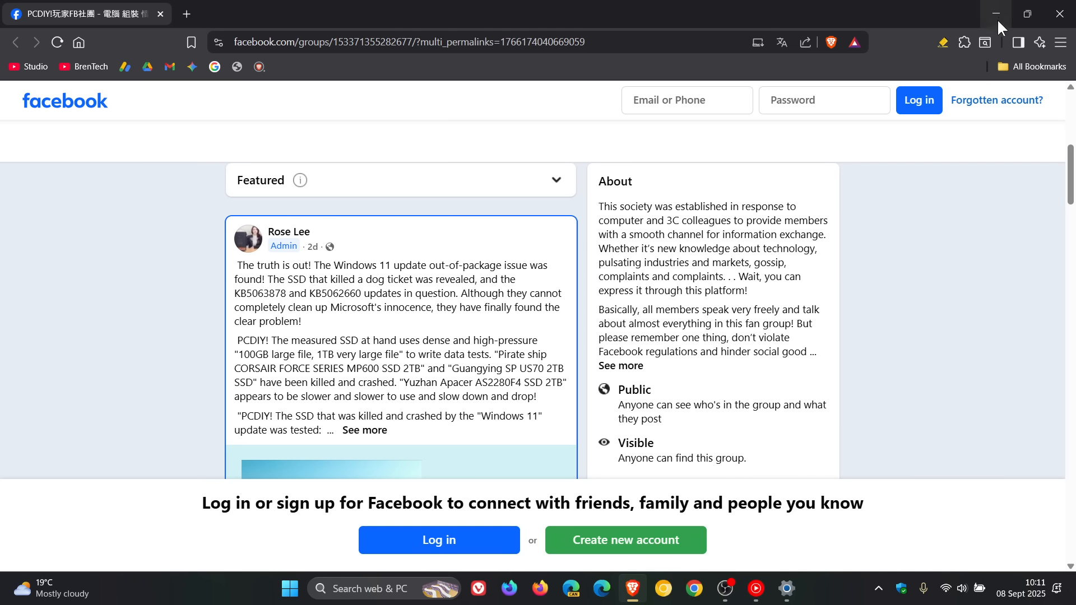
Minimize the browser with the Facebook post so only the desktop shows
left_click(995, 13)
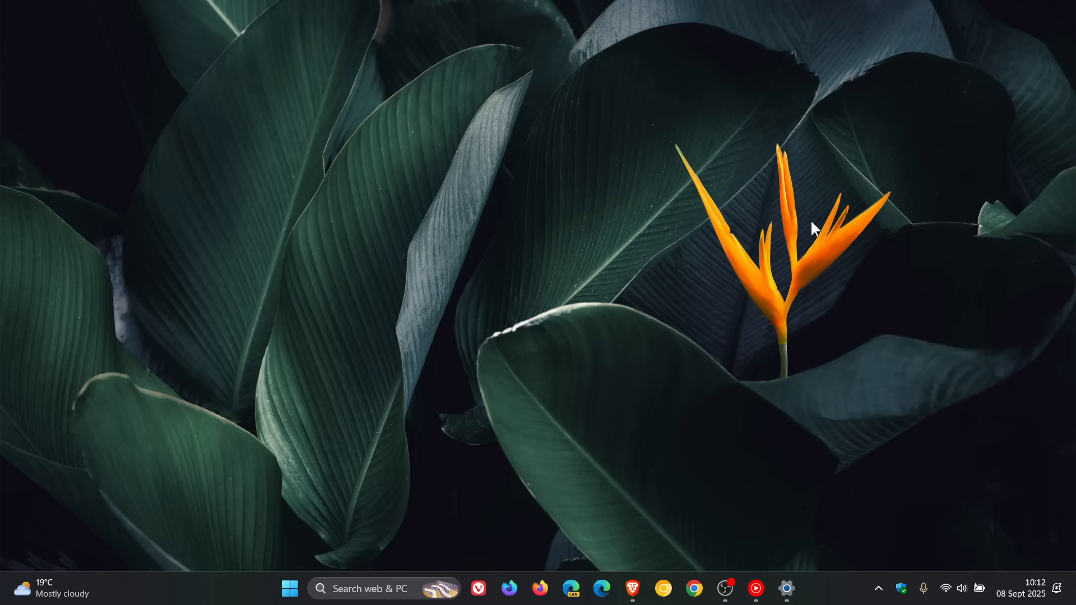
left_click(787, 589)
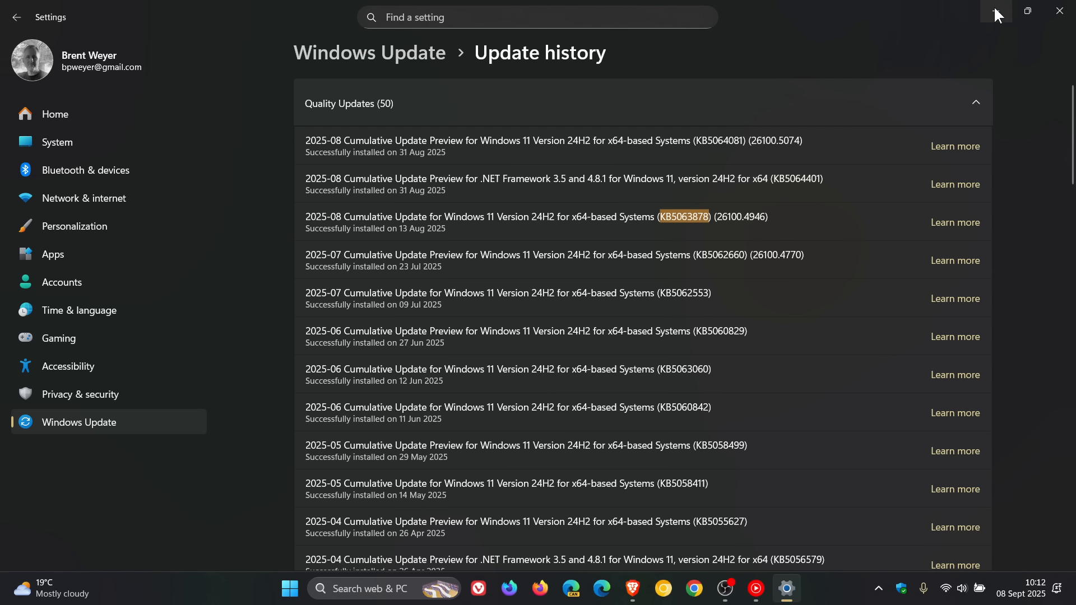
left_click(1060, 12)
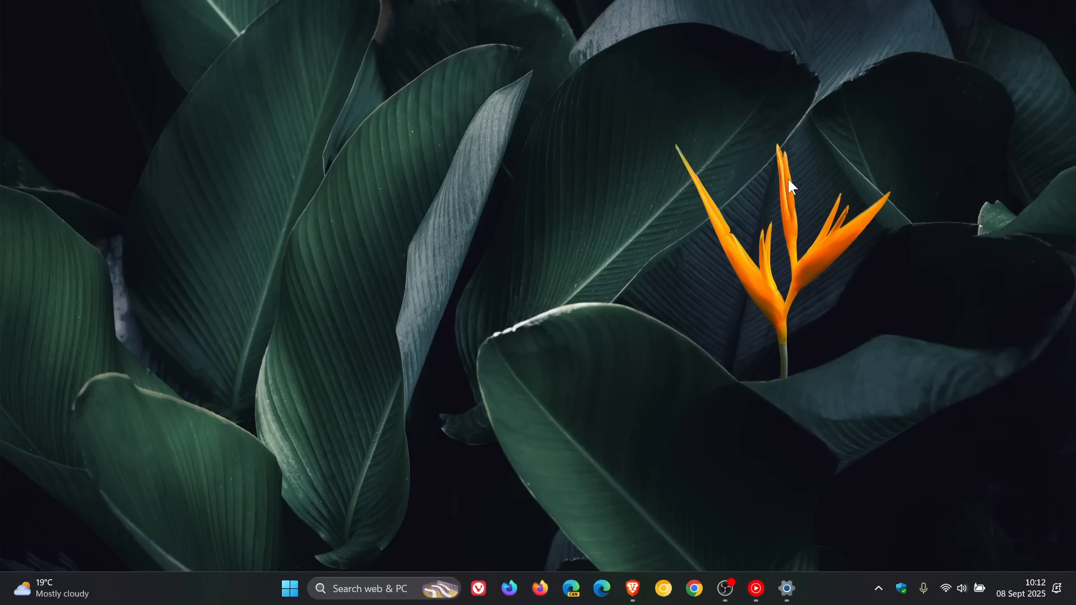
mouse_move(792, 184)
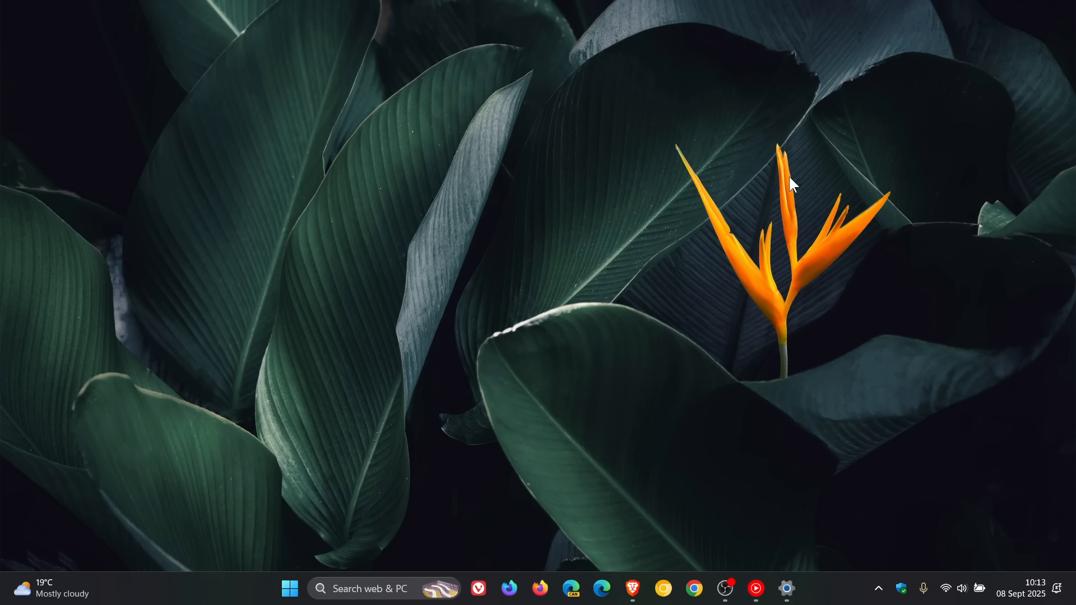
mouse_move(754, 222)
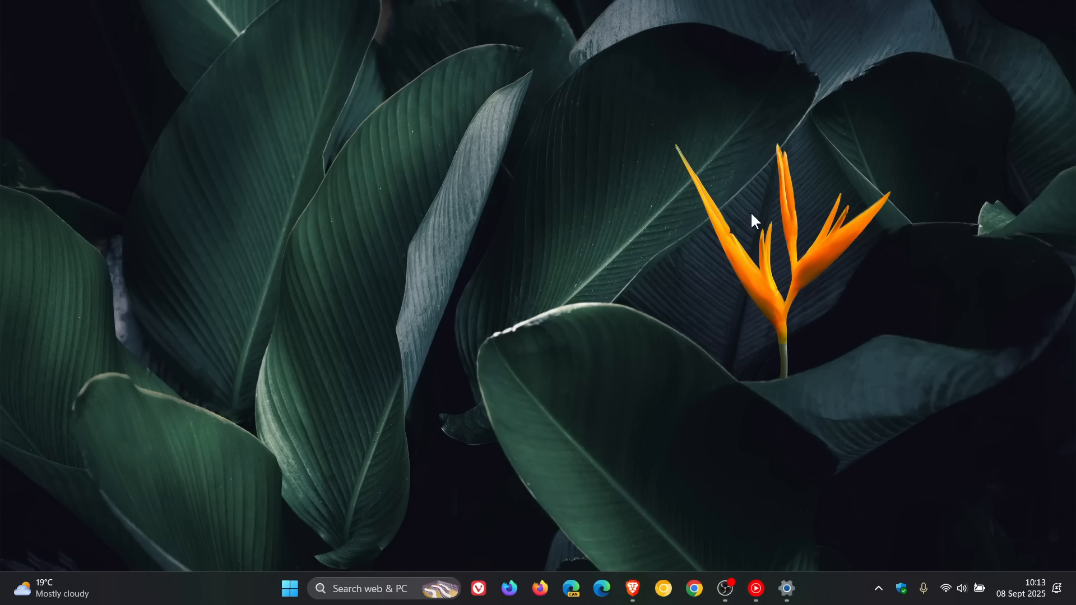